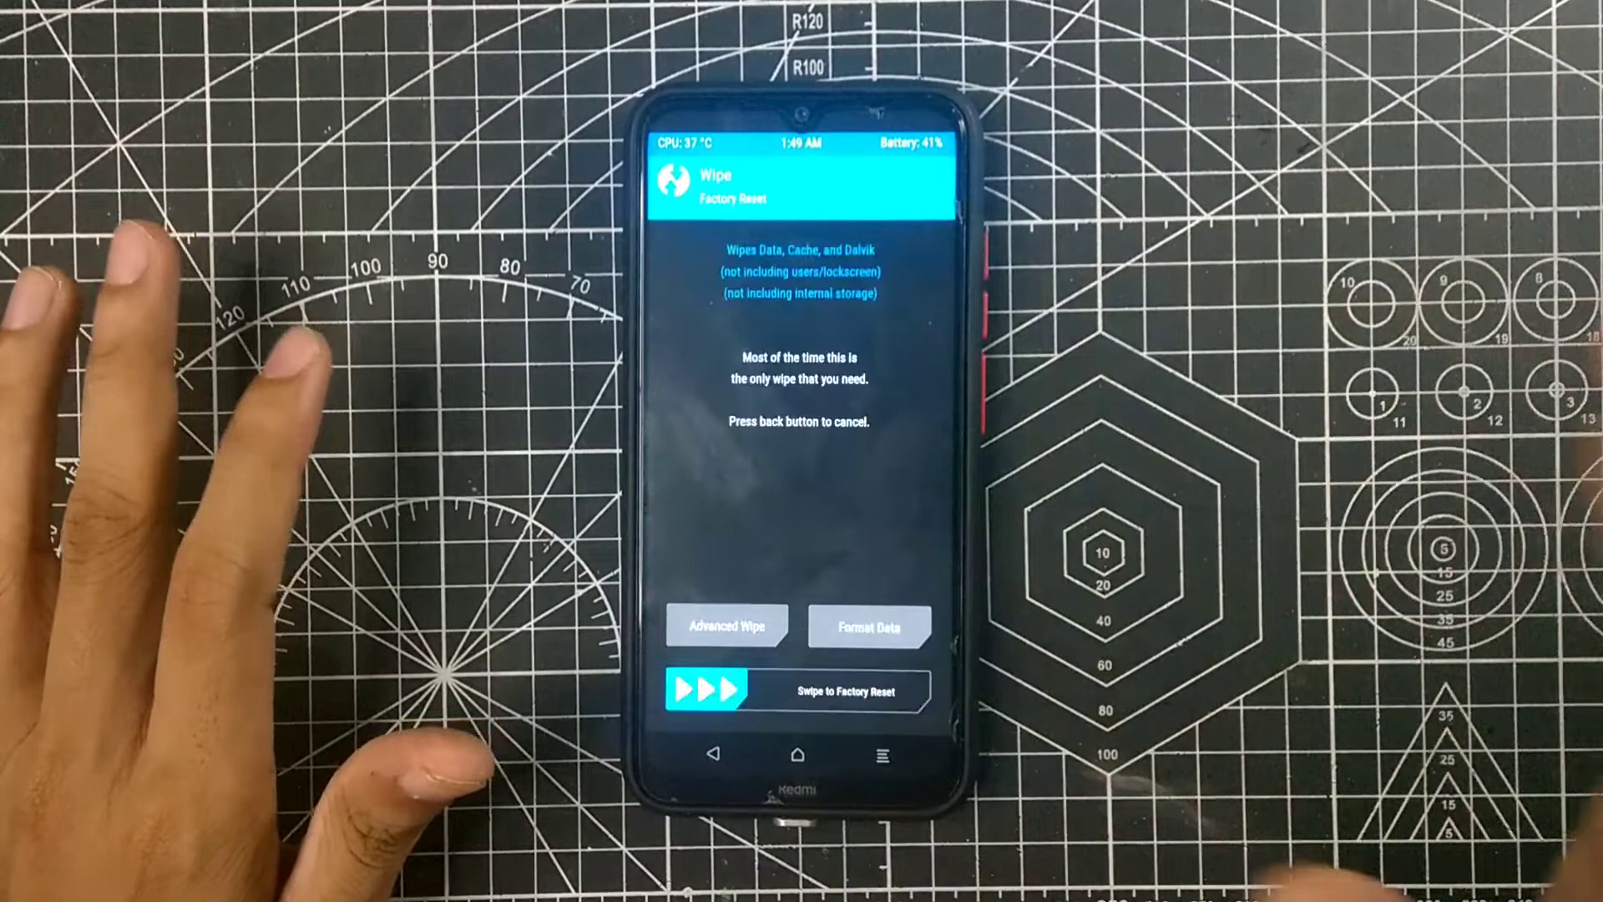
- Factory reset the phone via TWRP Wipe, clearing data, cache and Dalvik only
left_click(869, 624)
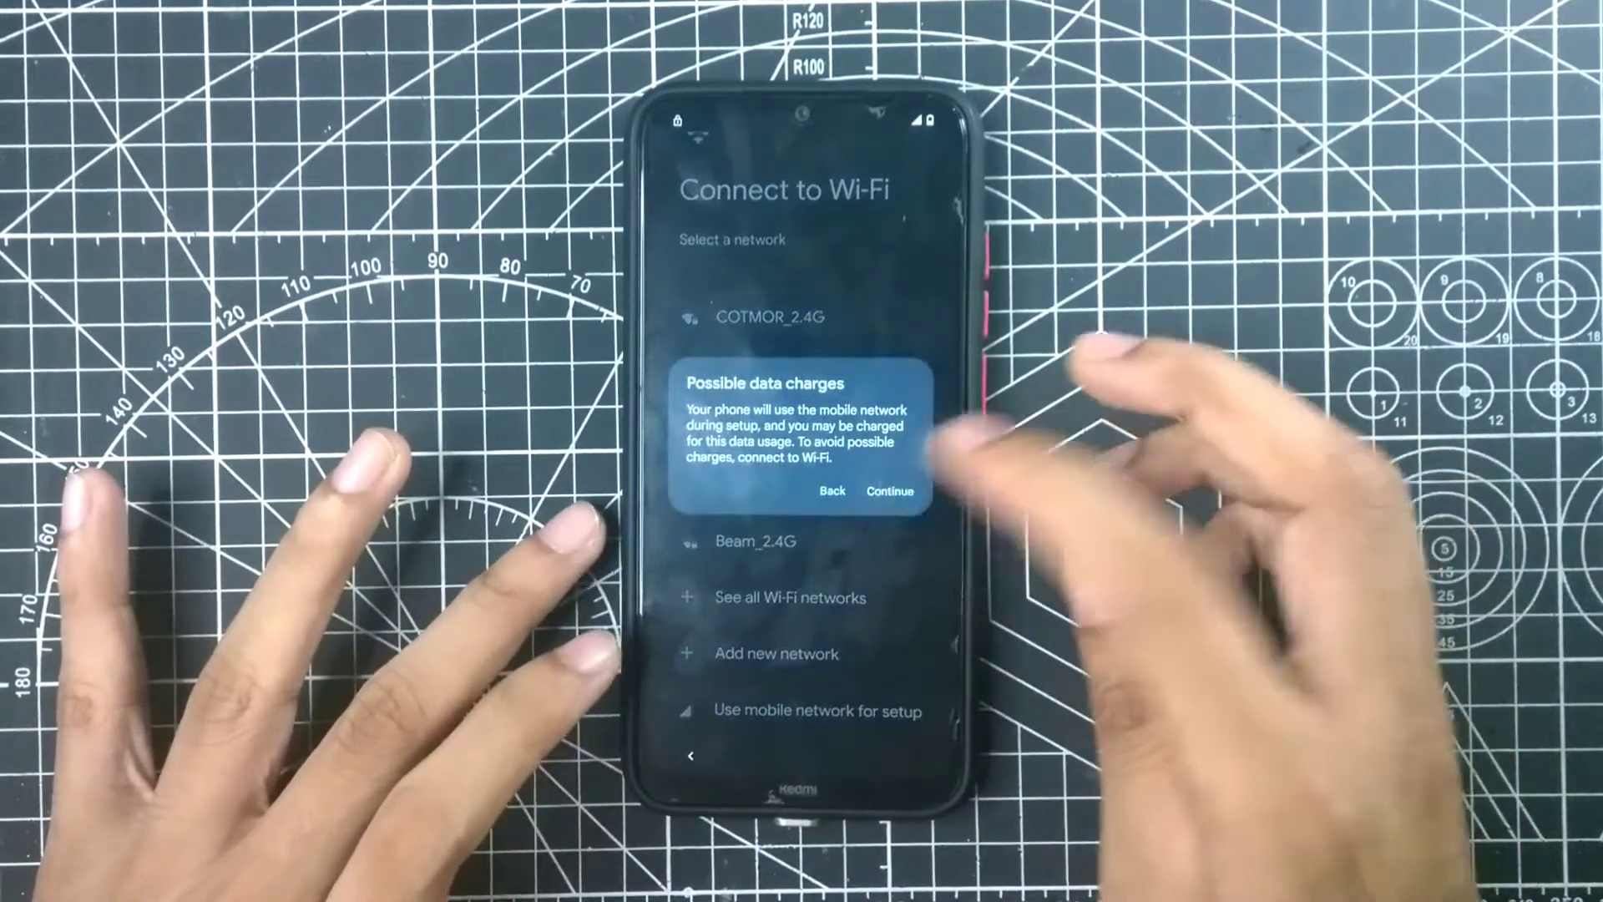
- Accept the data-charges warning to continue setup over mobile network without Wi-Fi
left_click(888, 491)
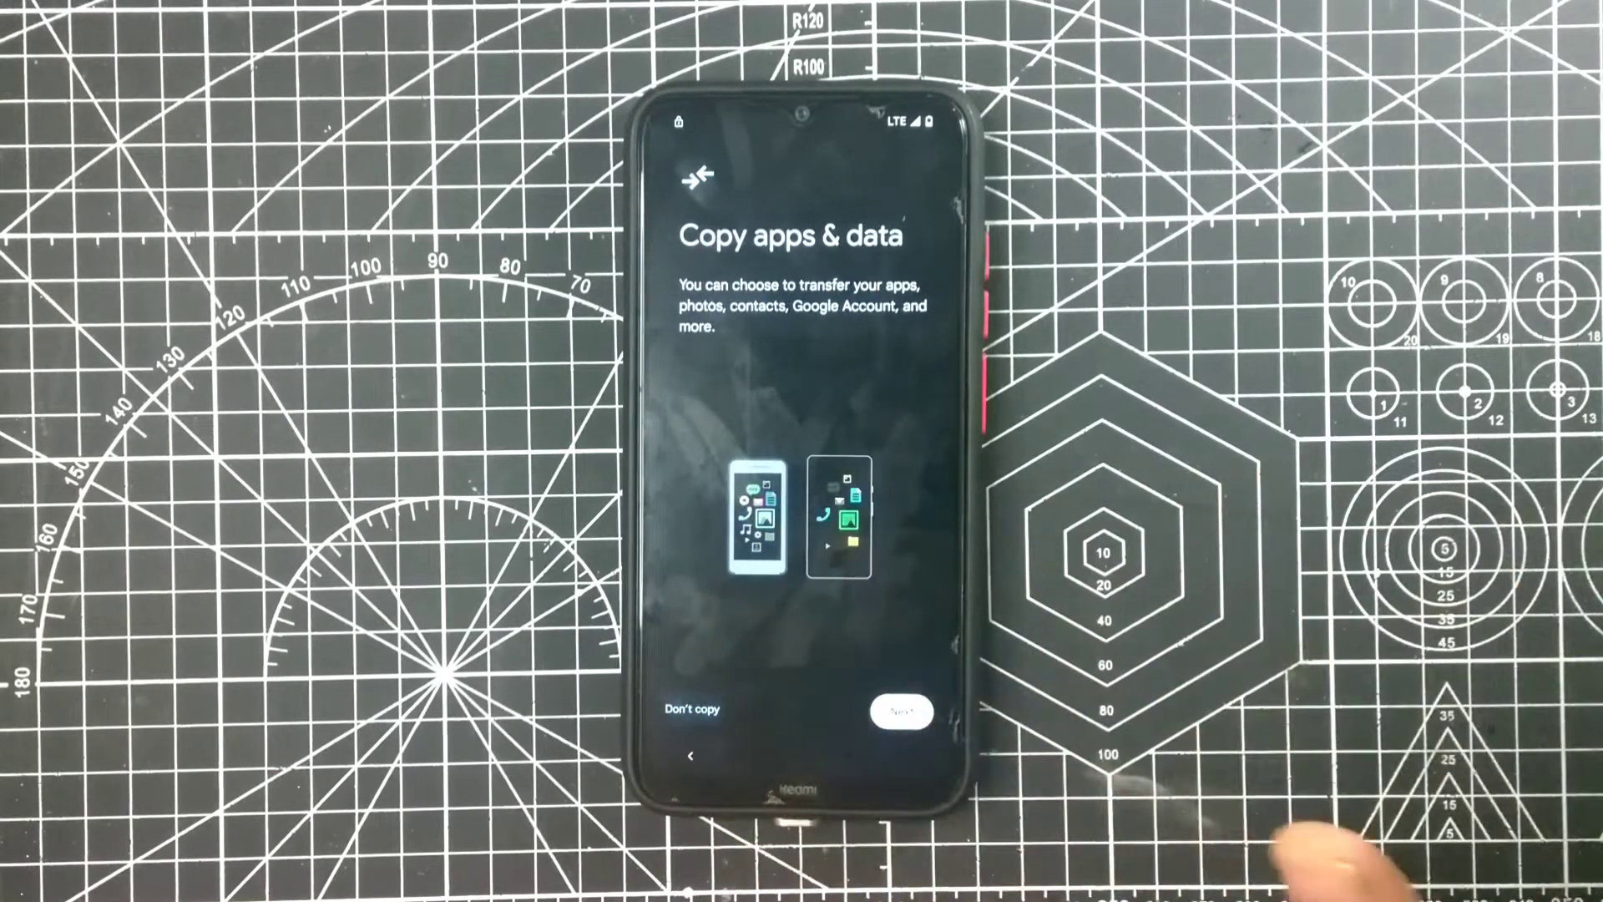
left_click(899, 709)
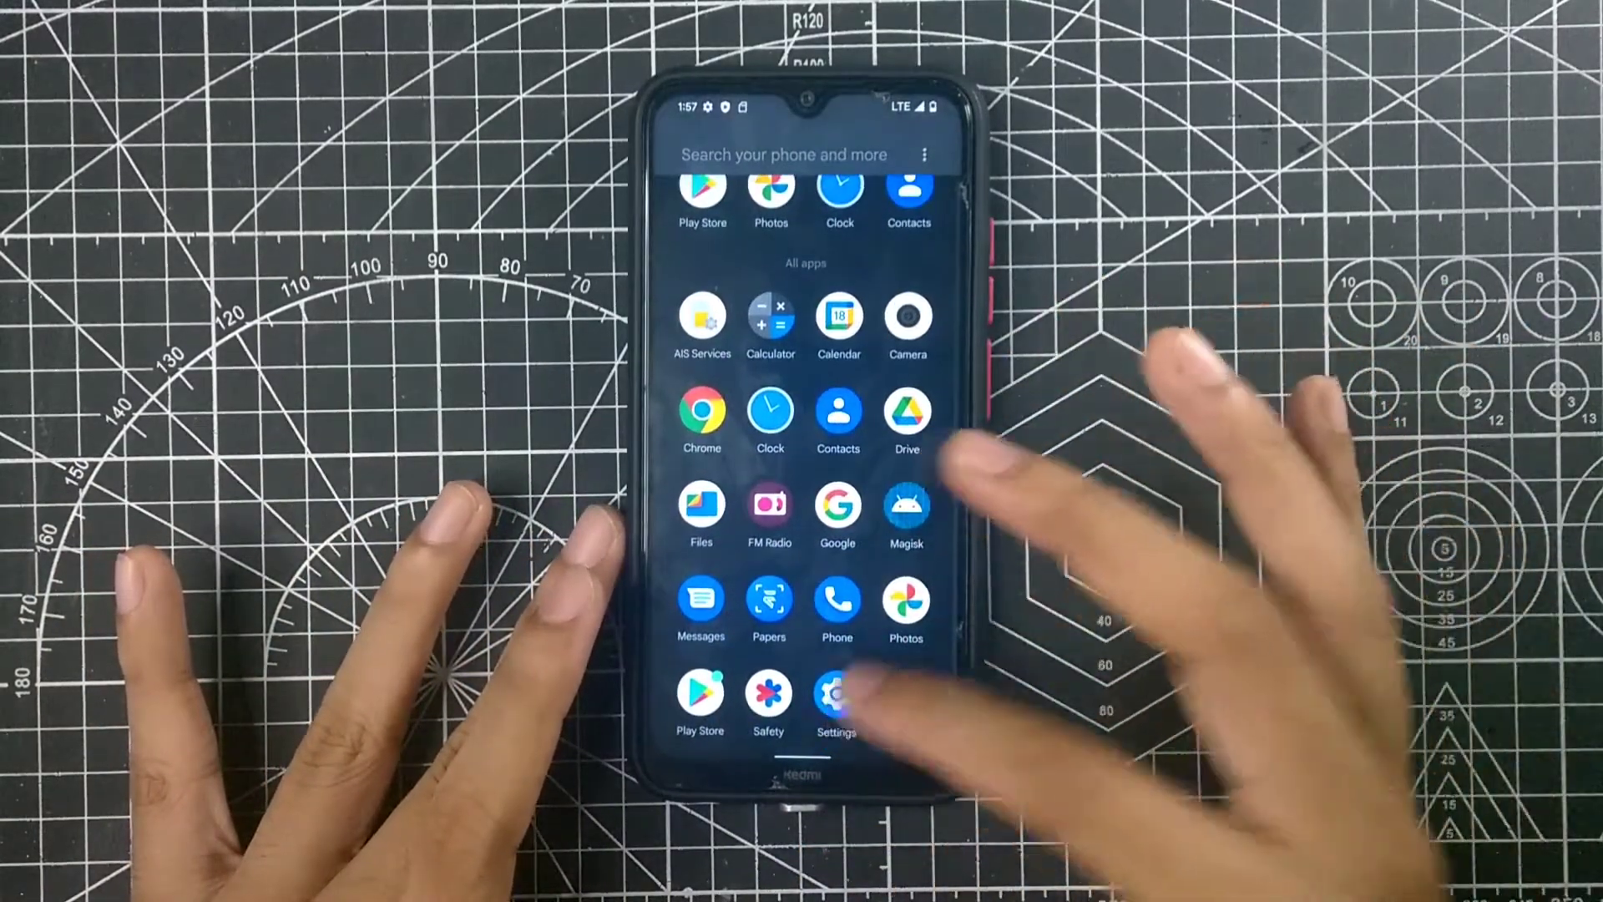
- Browse the All apps list in the Evolution X app drawer
left_click(836, 698)
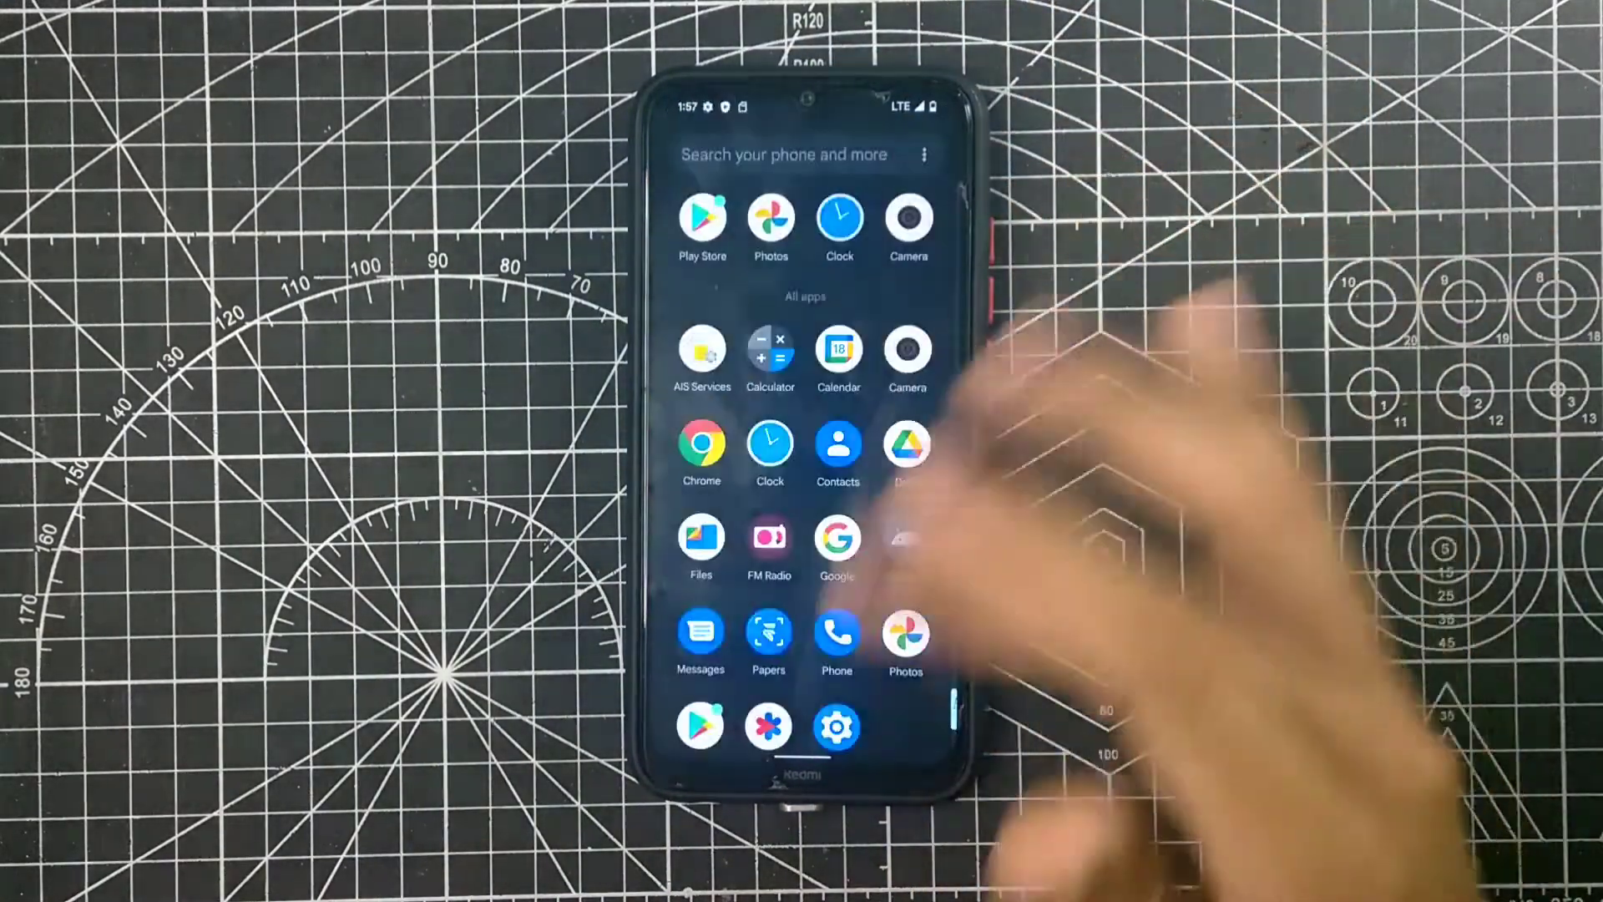
left_click(837, 726)
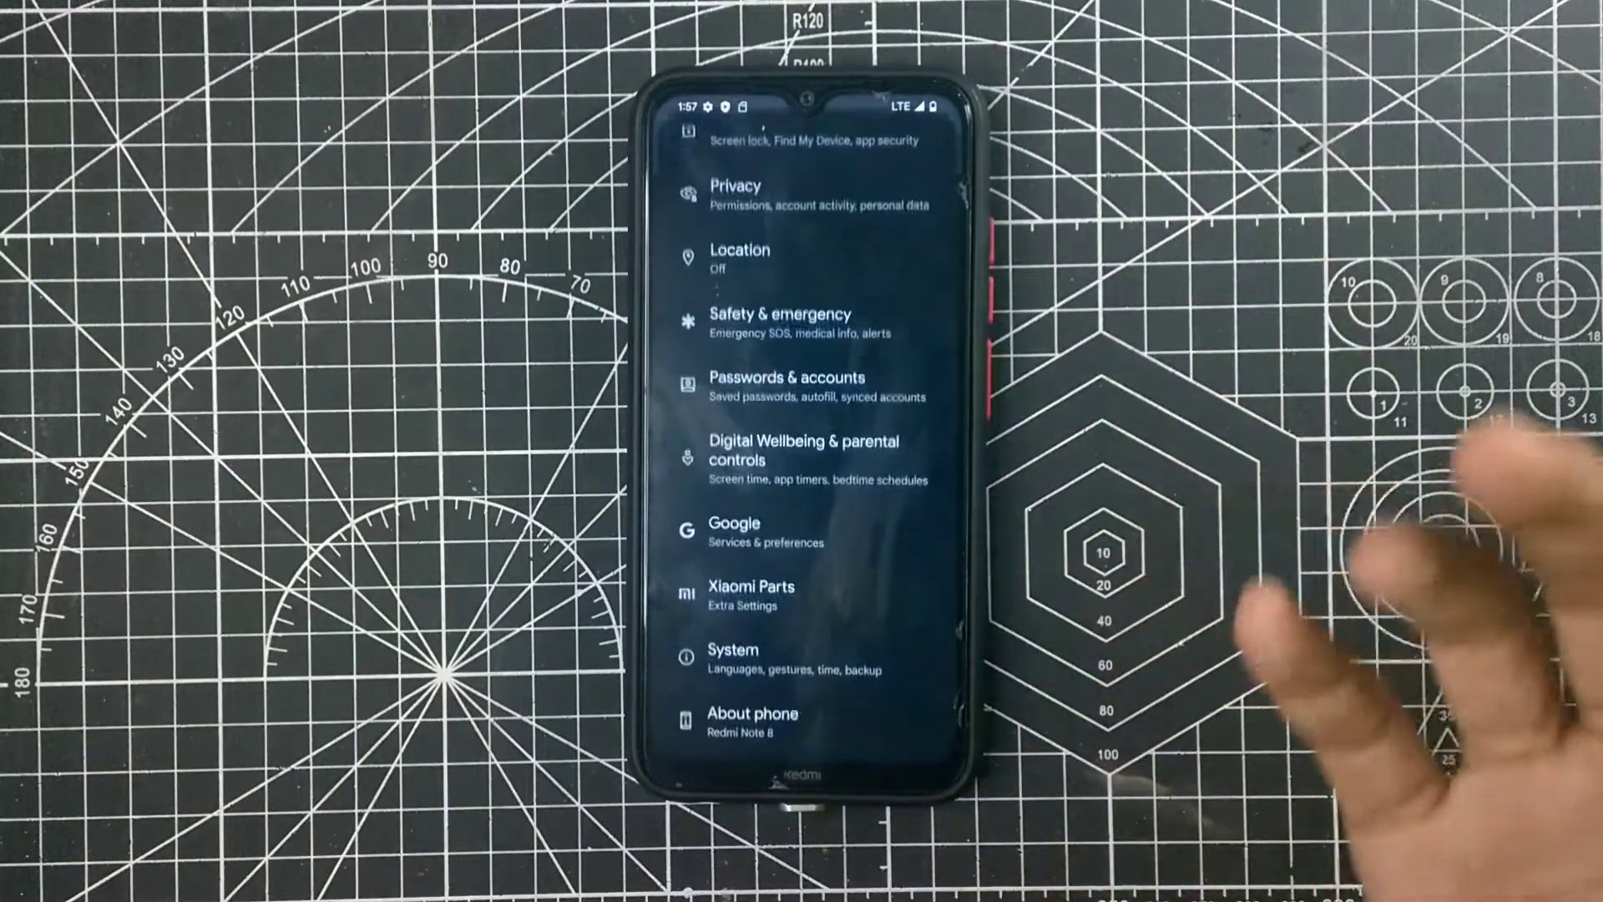
- Reach the Bluetooth Pair new device screen from Connected devices; no nearby devices found
scroll("down", 3)
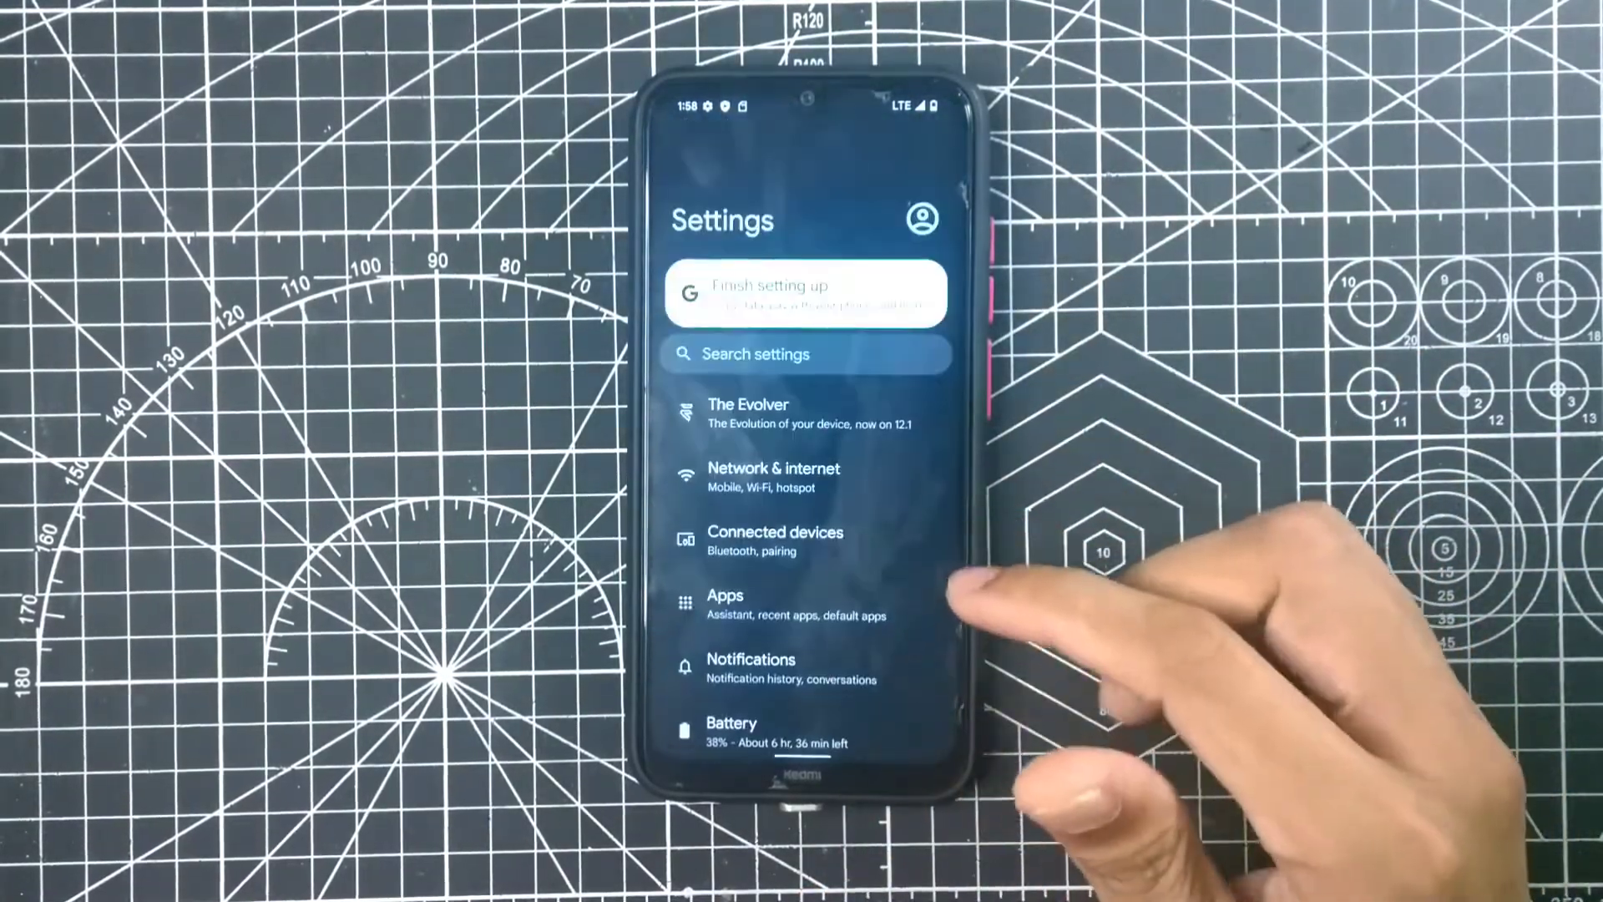
left_click(773, 541)
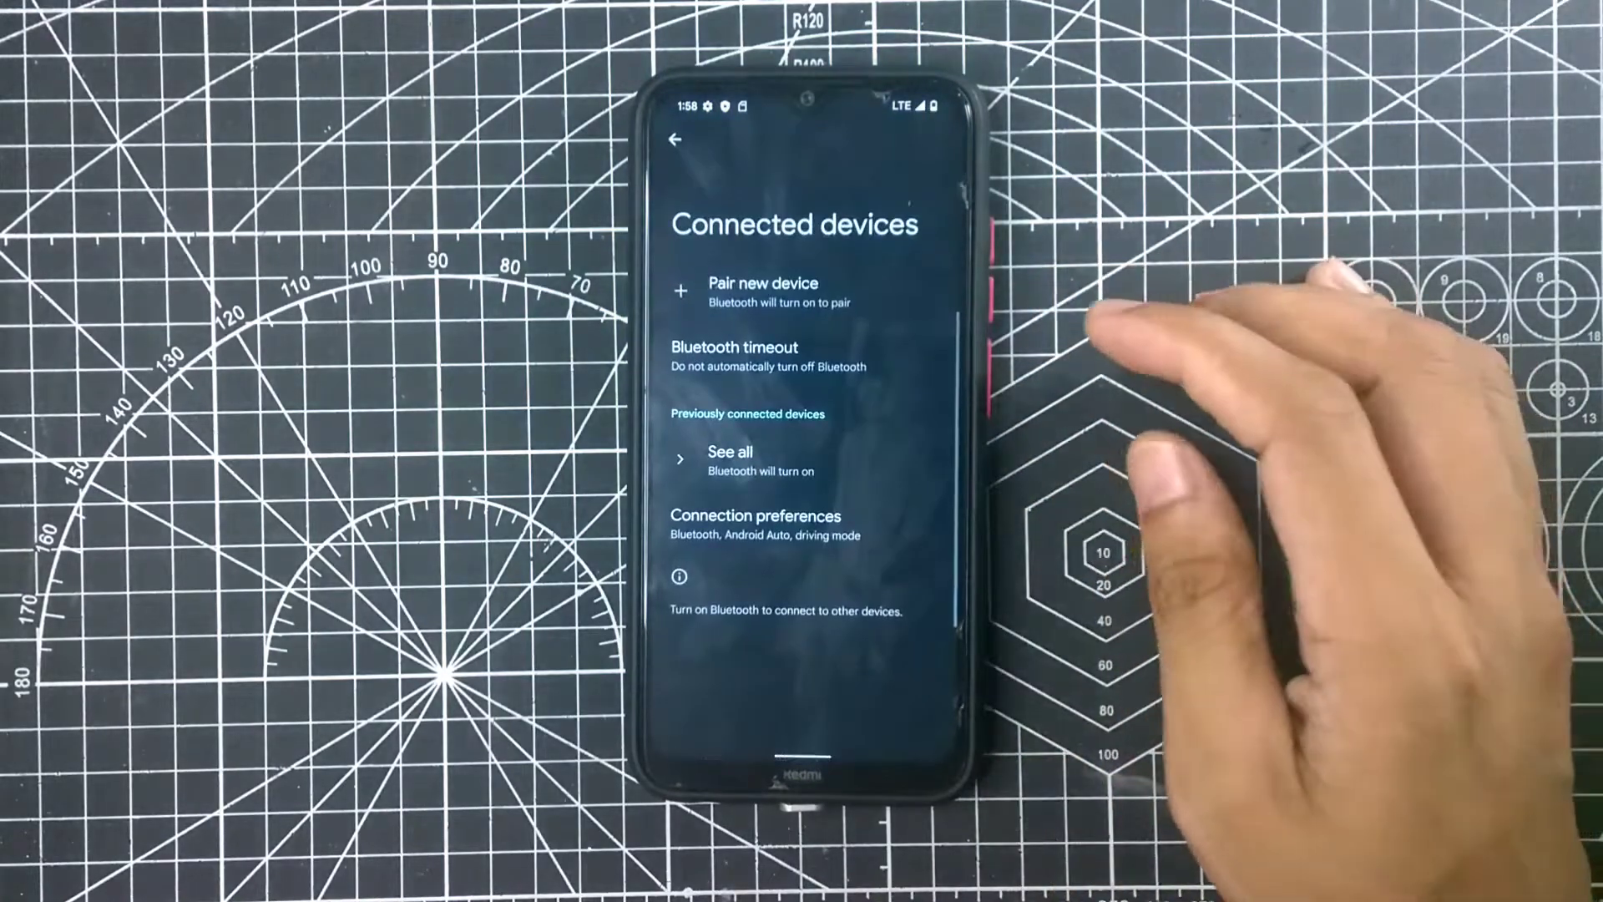
left_click(762, 290)
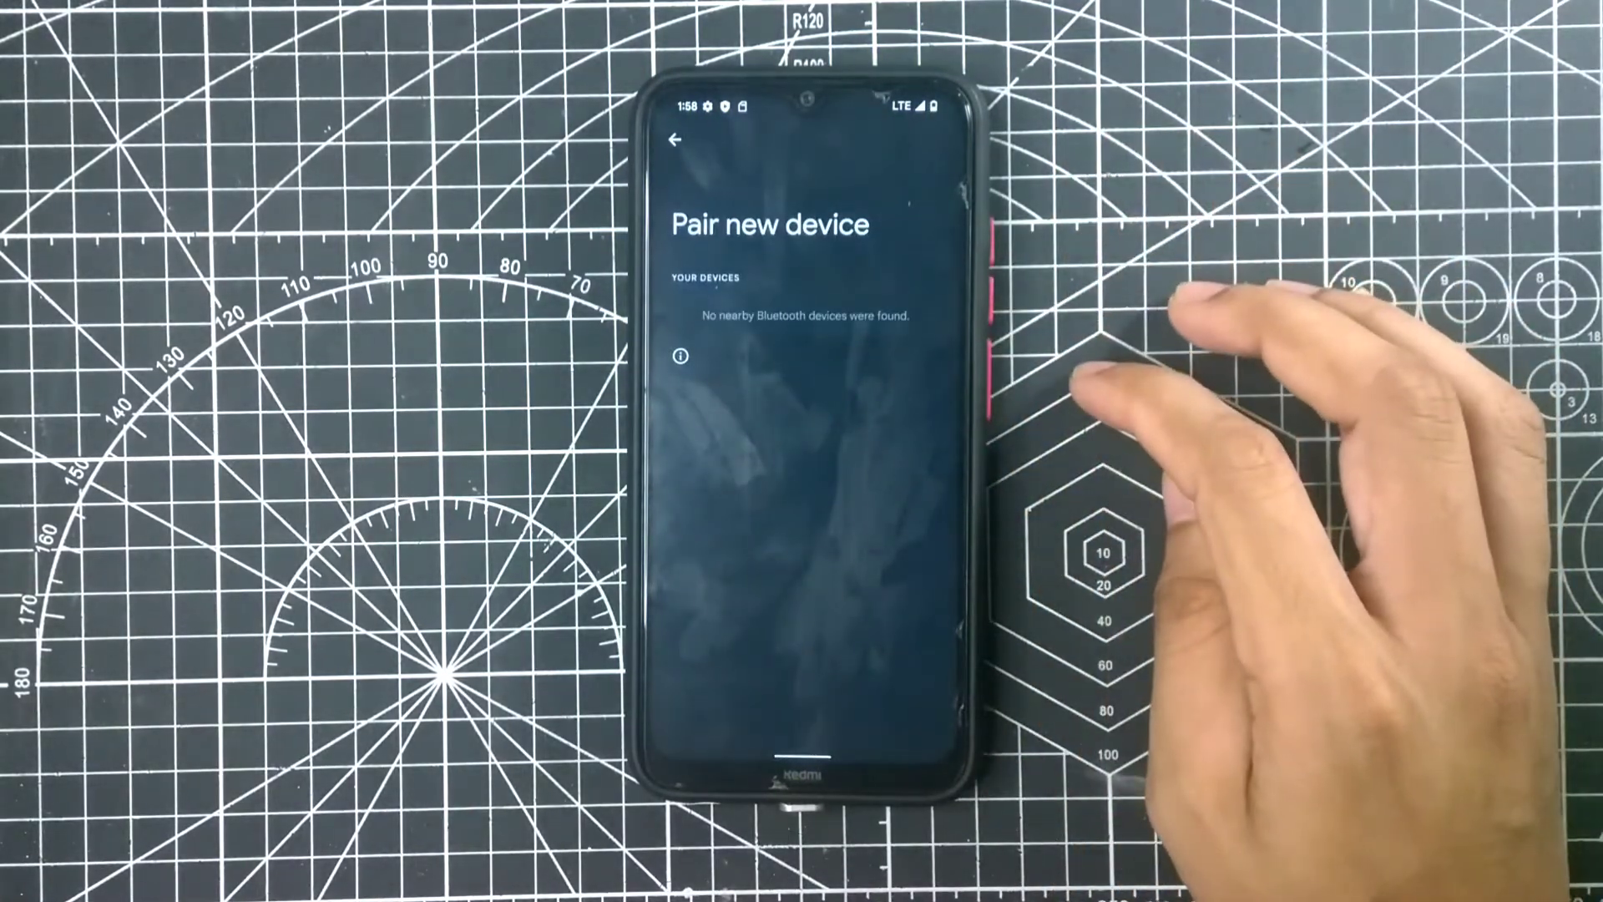